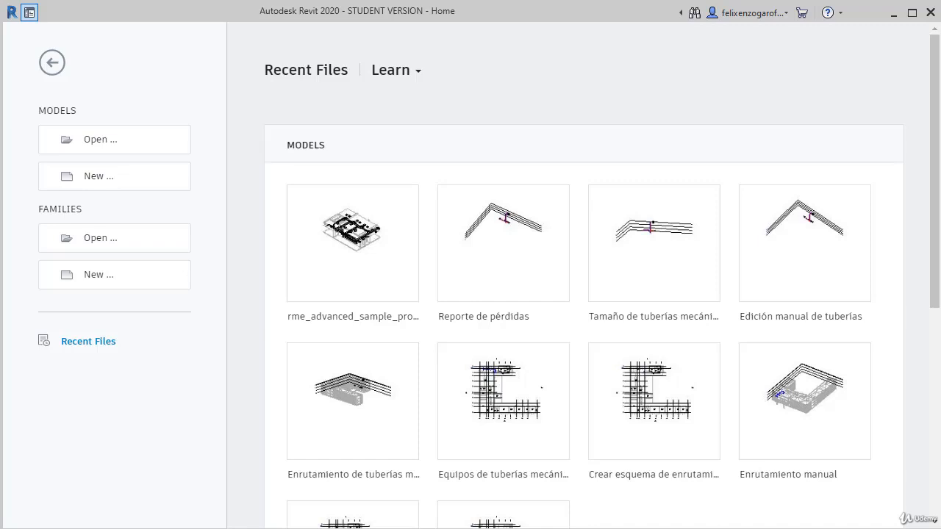
mouse_move(391, 254)
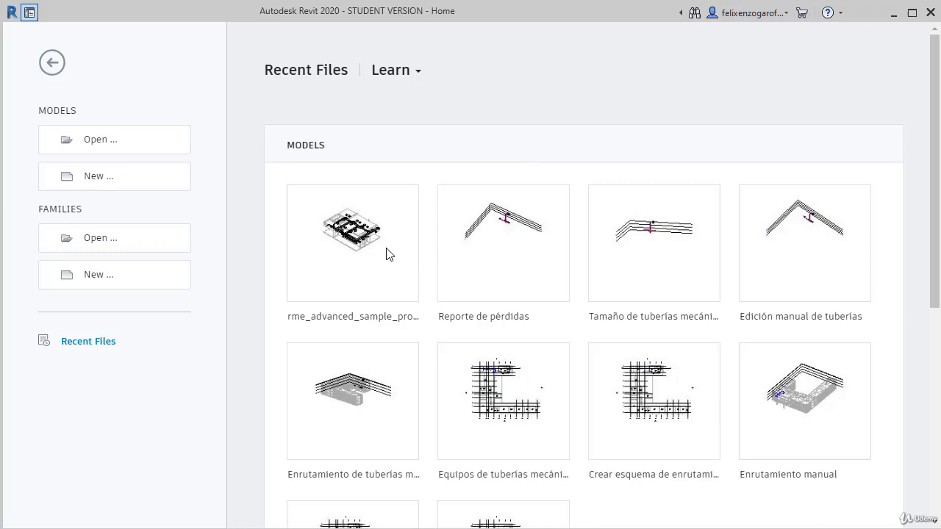
mouse_move(108, 176)
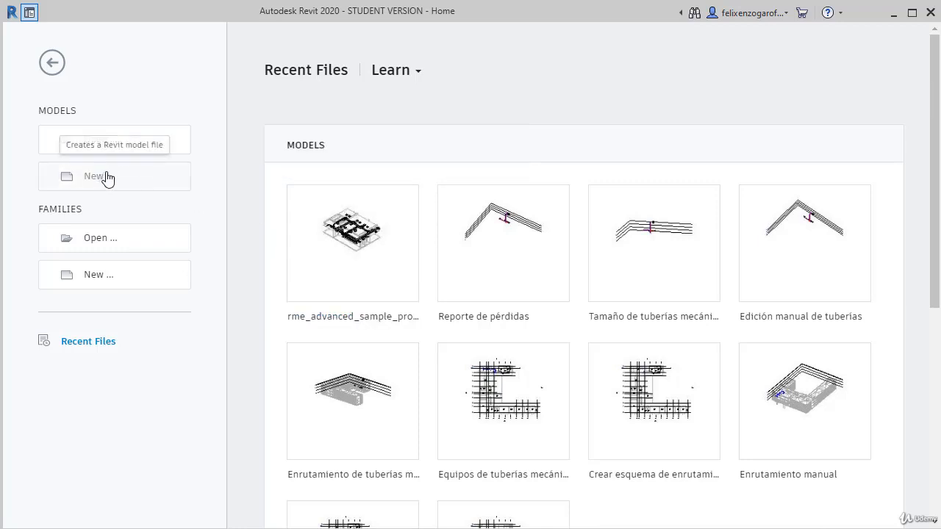
Open the New Project dialog and view the Template file list, currently Construction Template
click(96, 176)
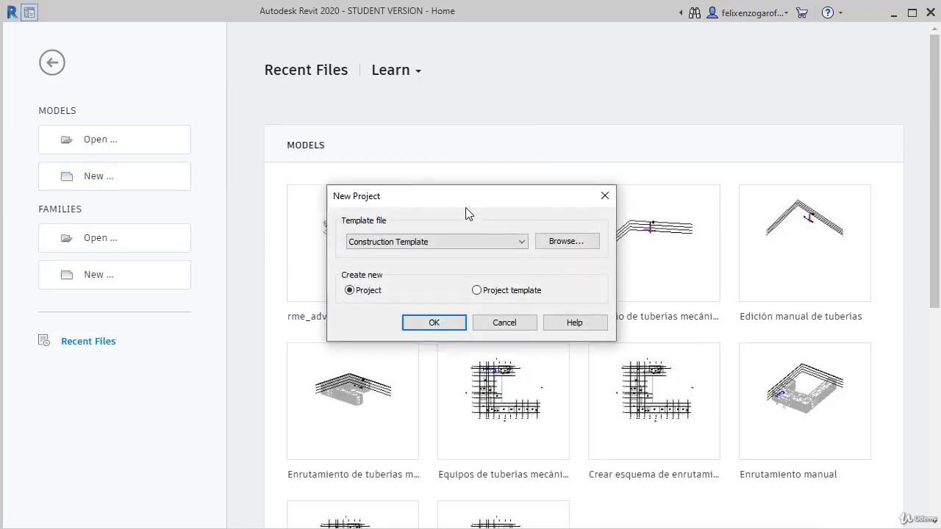
mouse_move(366, 225)
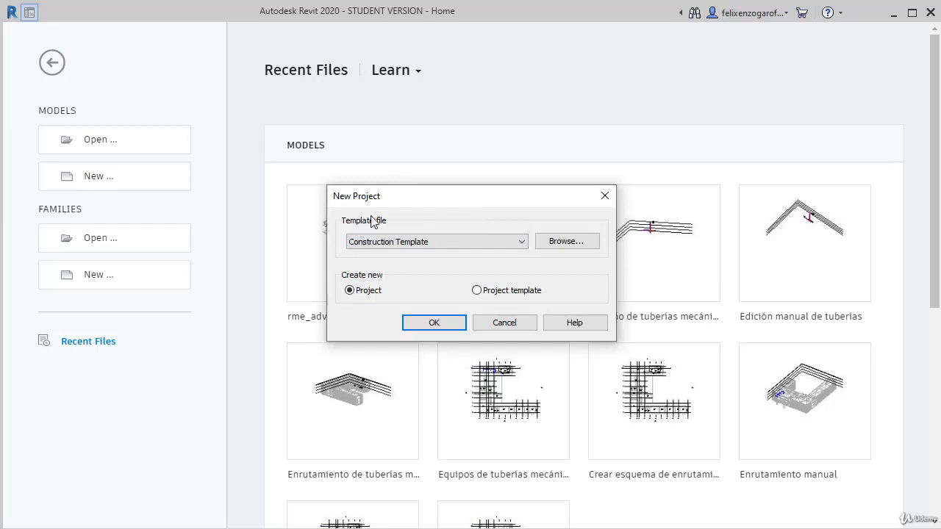
mouse_move(394, 255)
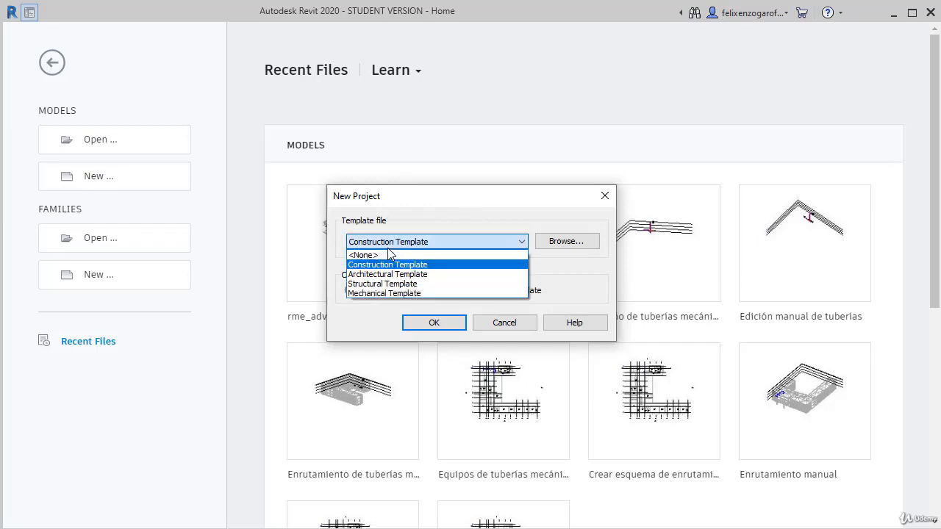
mouse_move(442, 274)
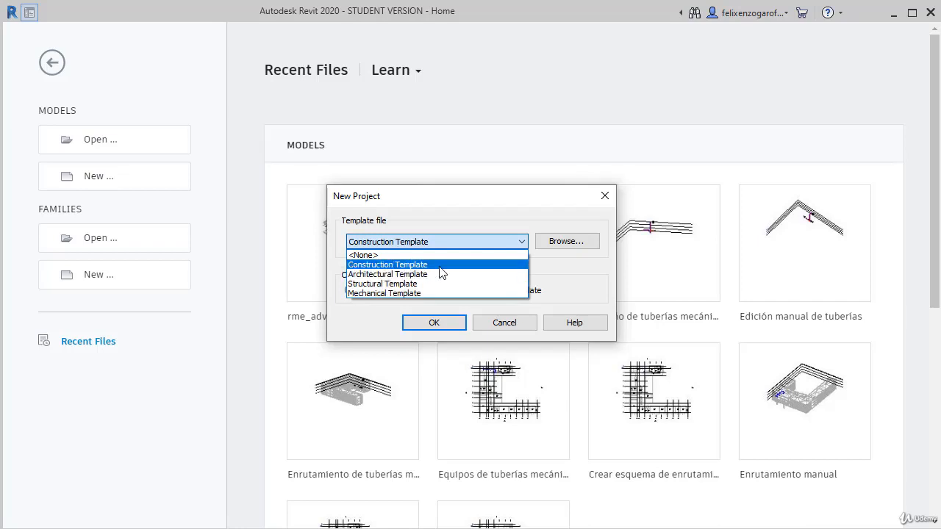
mouse_move(441, 276)
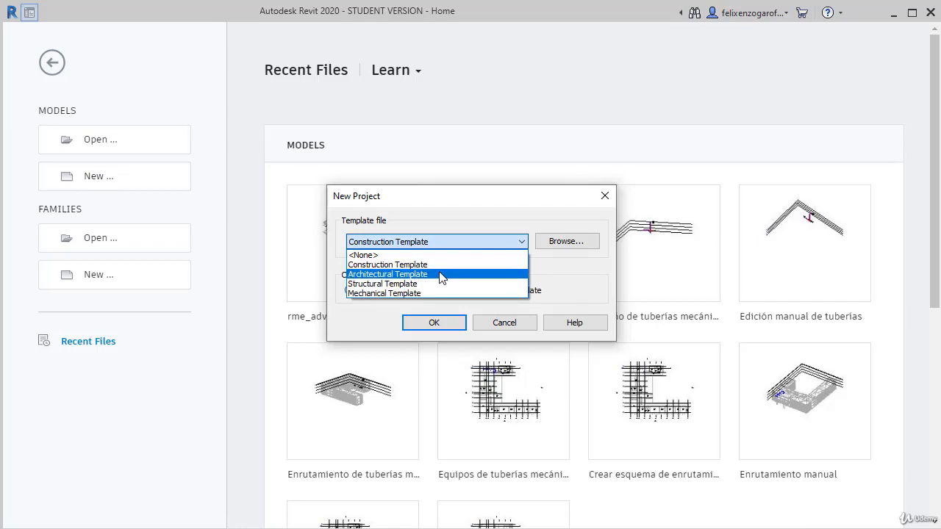
mouse_move(428, 293)
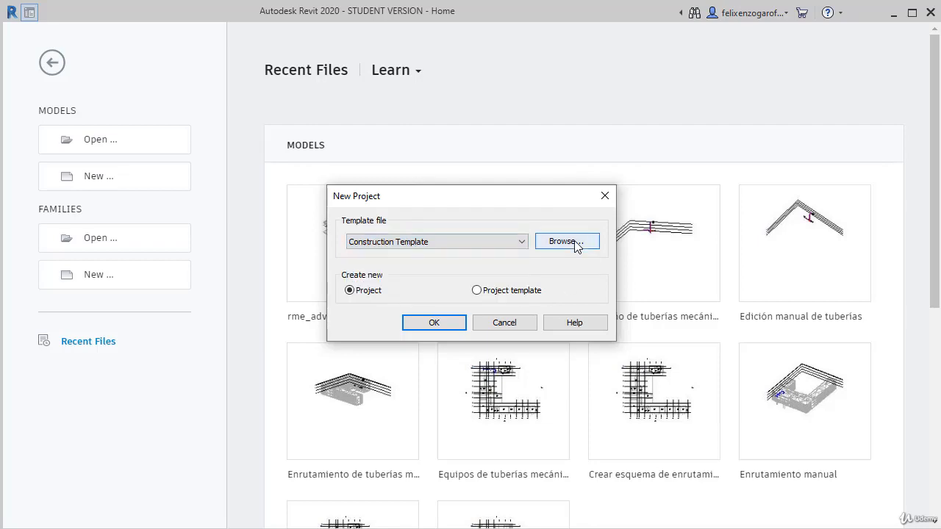
Browse for a template file and navigate to ProgramData > Autodesk > RVT 2020 > Templates
click(567, 241)
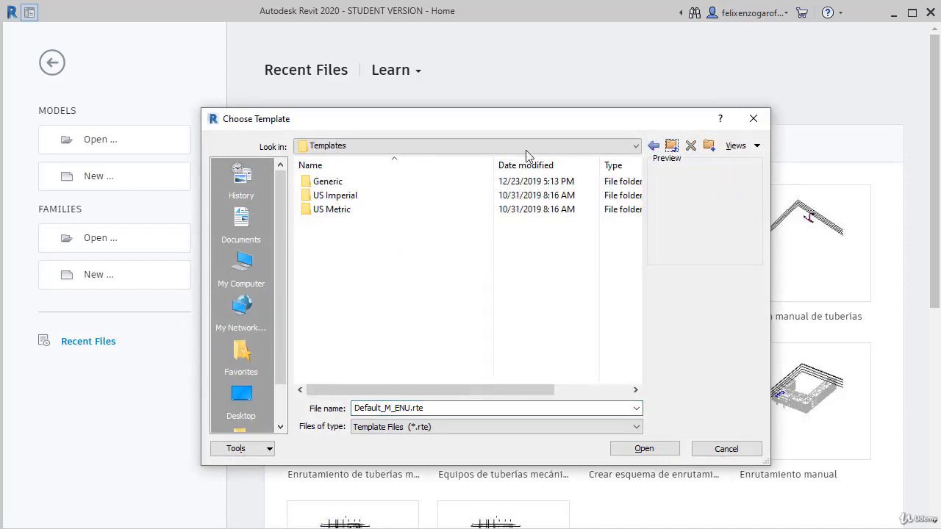
click(634, 145)
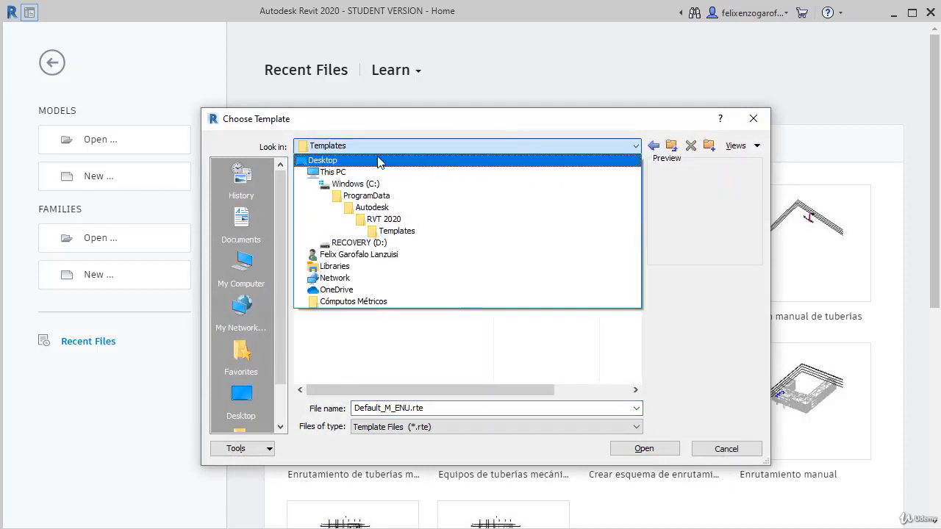
click(364, 196)
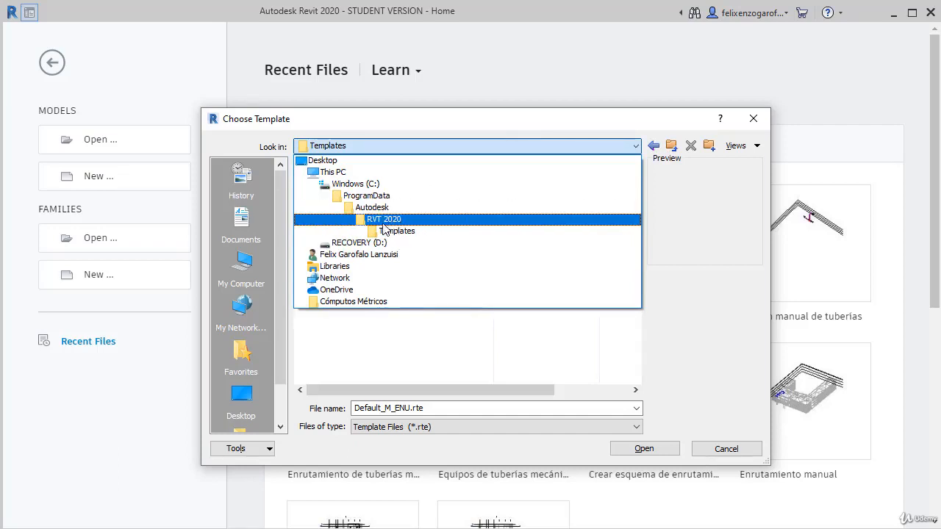
click(398, 231)
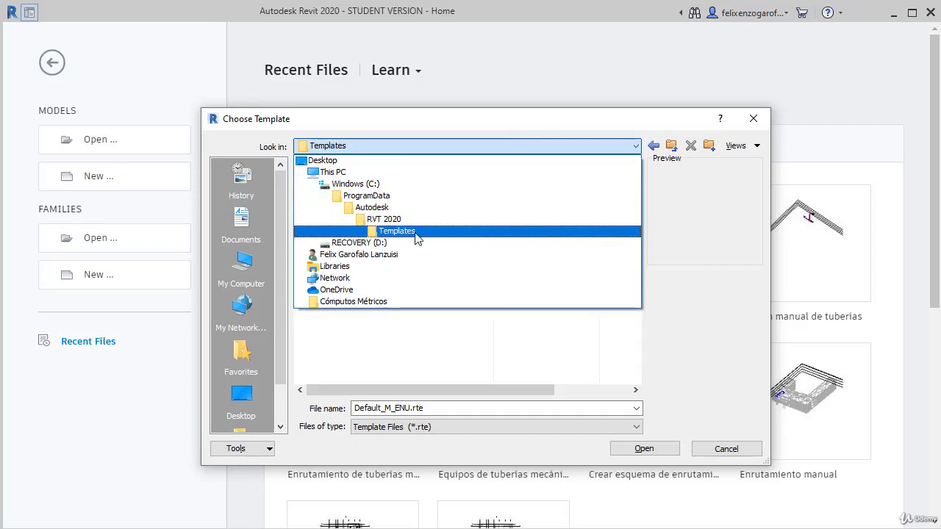
double_click(397, 231)
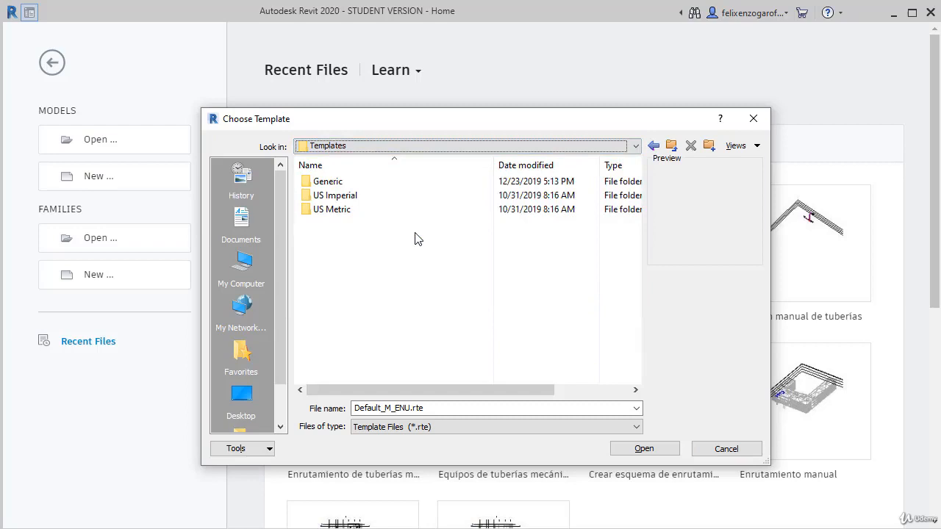
mouse_move(390, 228)
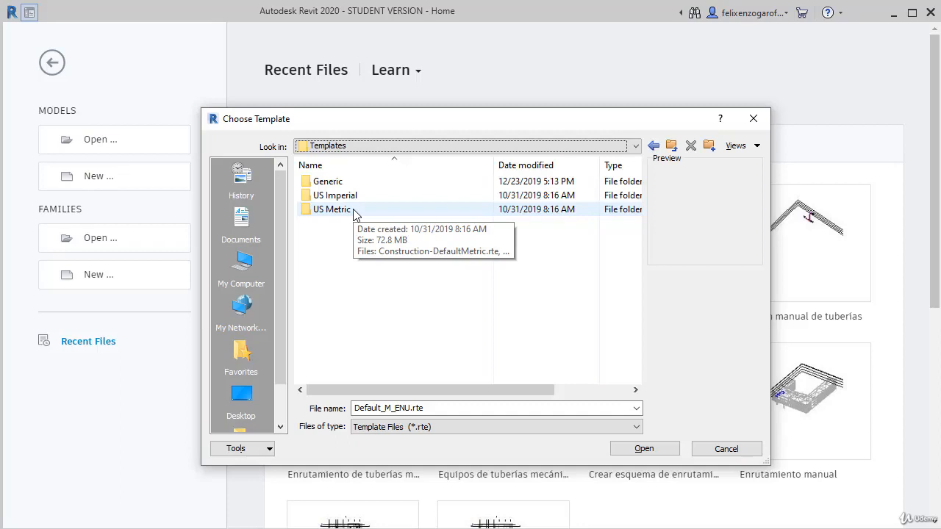
mouse_move(349, 218)
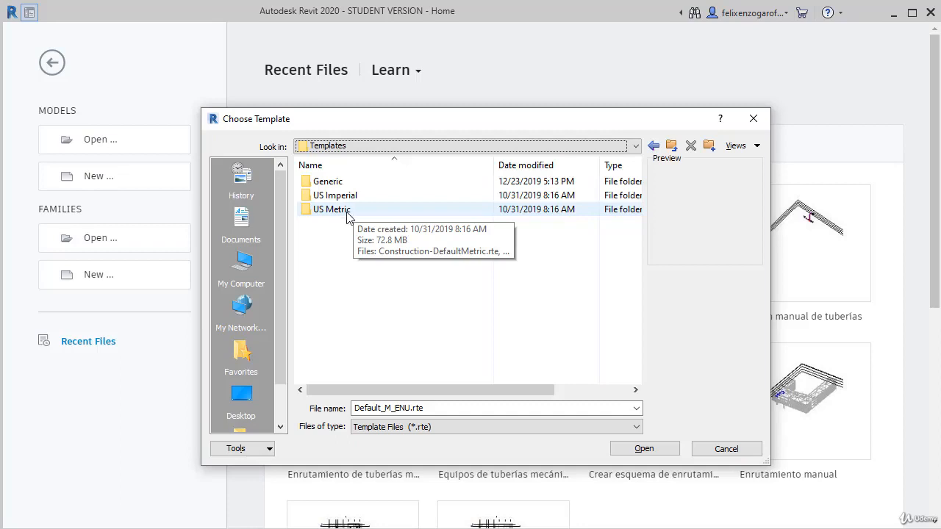
Load Electrical-Default_Metric.rte from the US Metric folder as the Template file
double_click(330, 209)
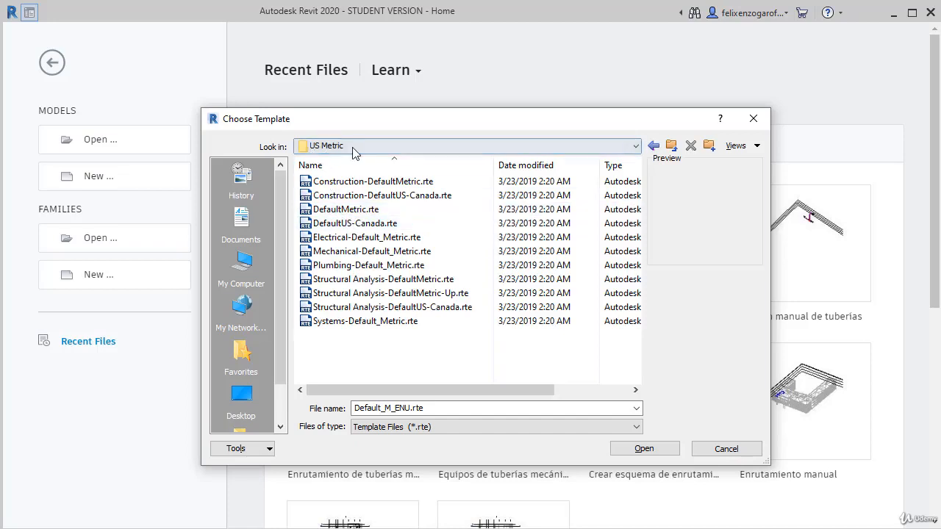
mouse_move(358, 266)
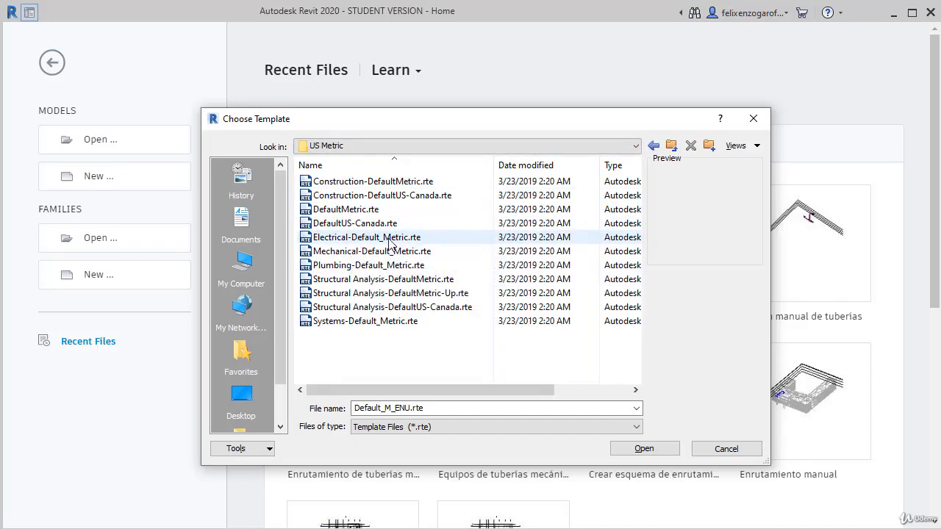
mouse_move(422, 243)
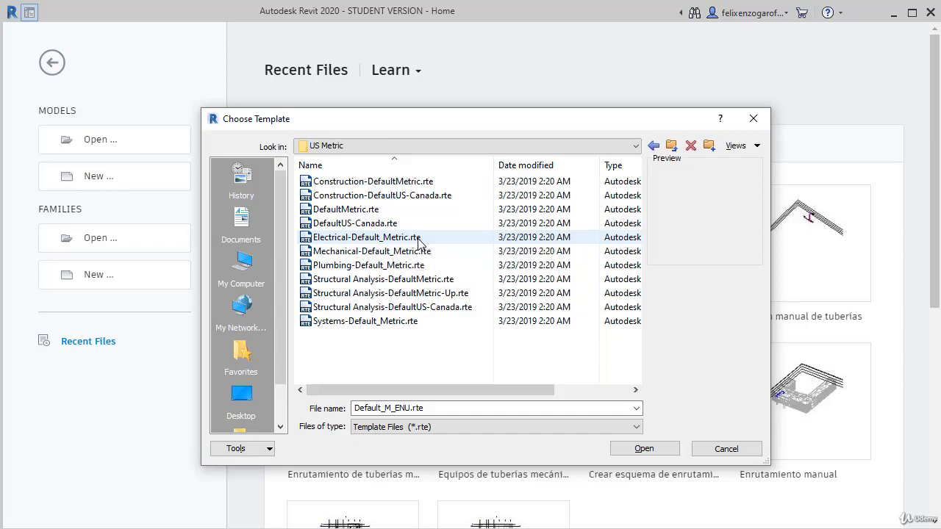
click(365, 237)
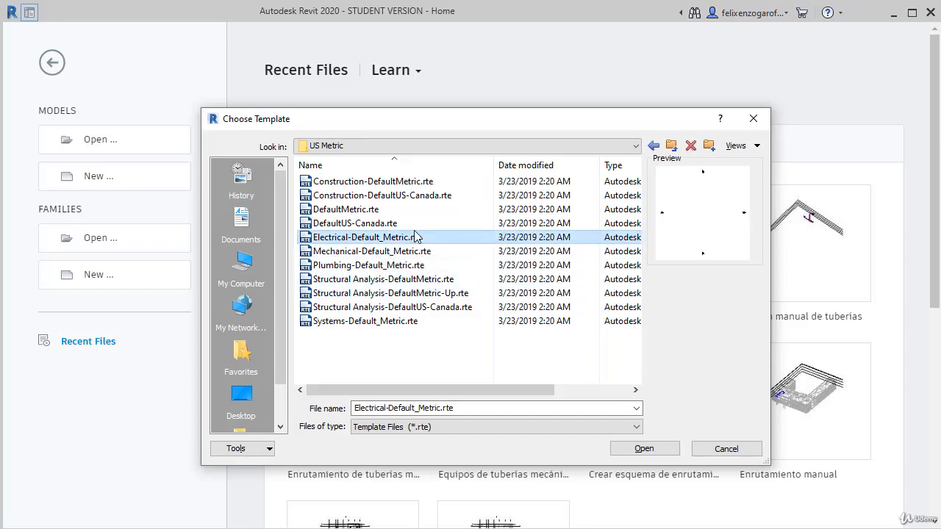
click(645, 449)
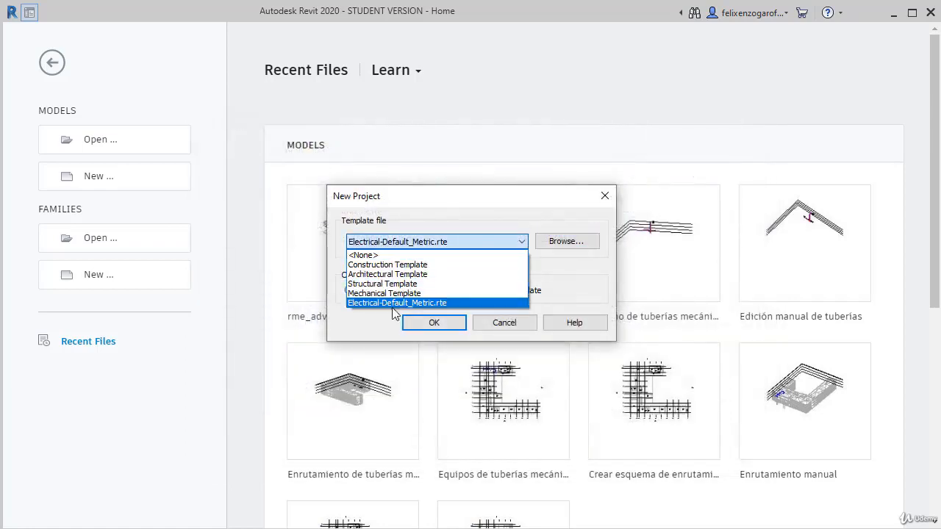
click(397, 303)
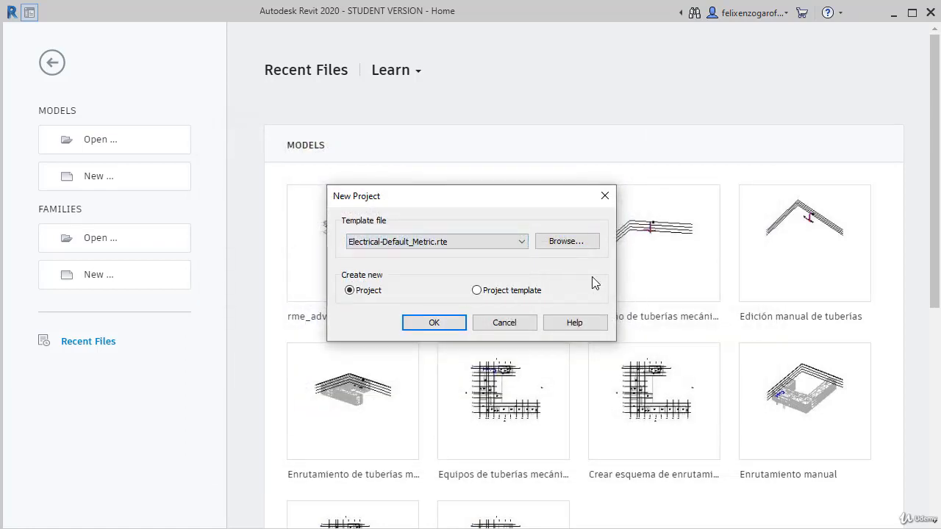
mouse_move(481, 323)
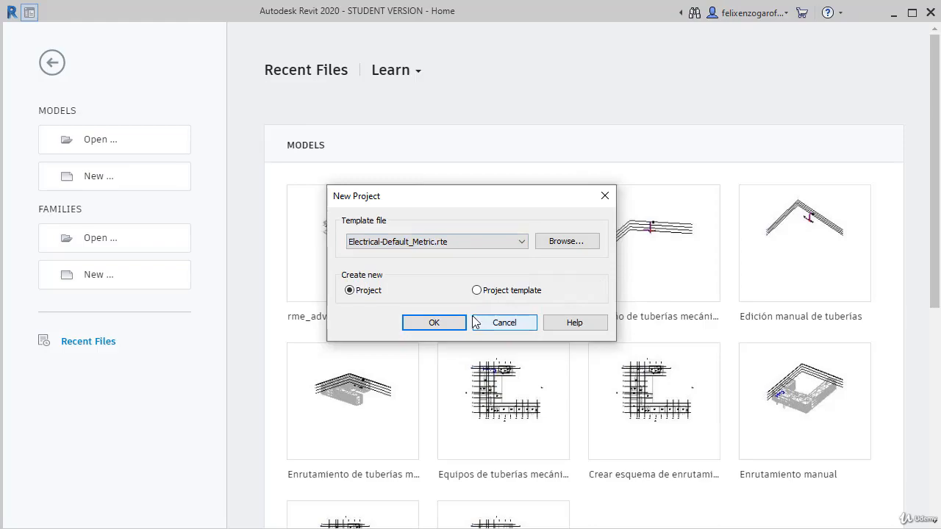
Confirm the New Project dialog to create Project1 on the 1 - Lighting floor plan
click(434, 322)
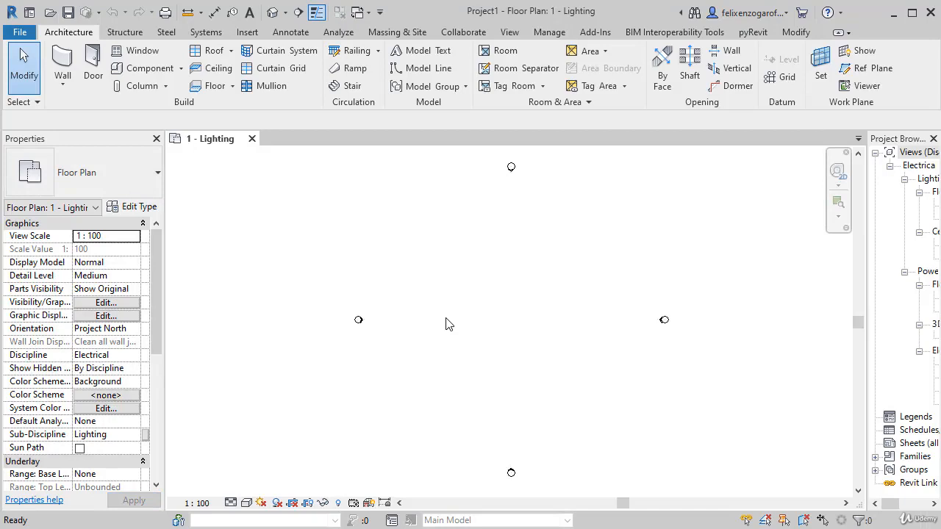
mouse_move(65, 426)
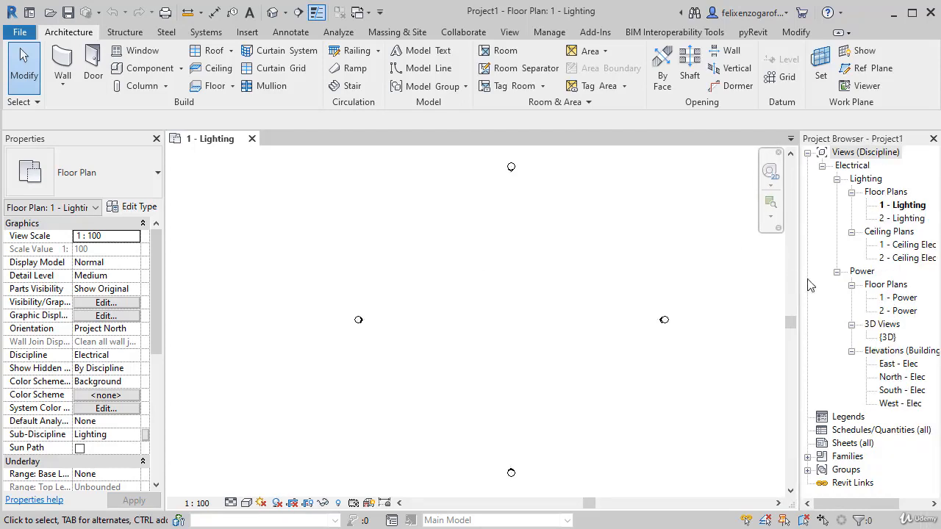
mouse_move(845, 300)
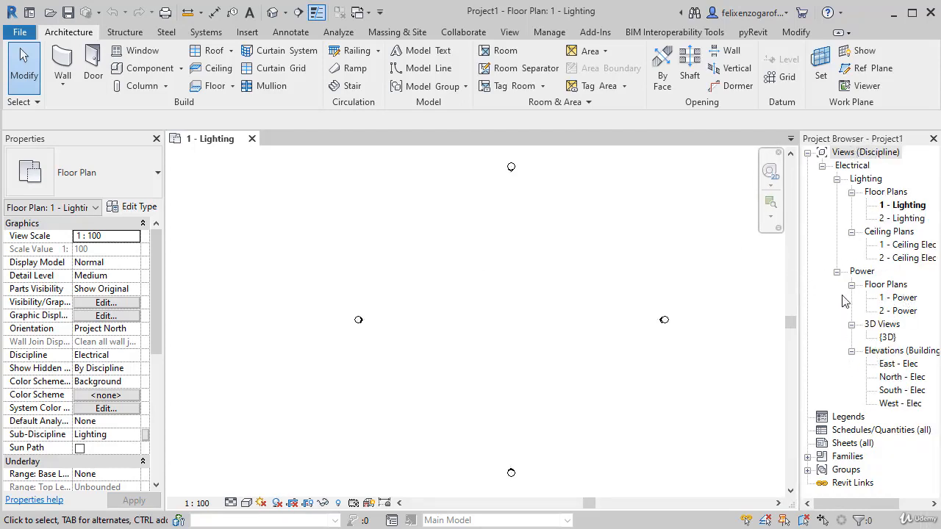
mouse_move(800, 252)
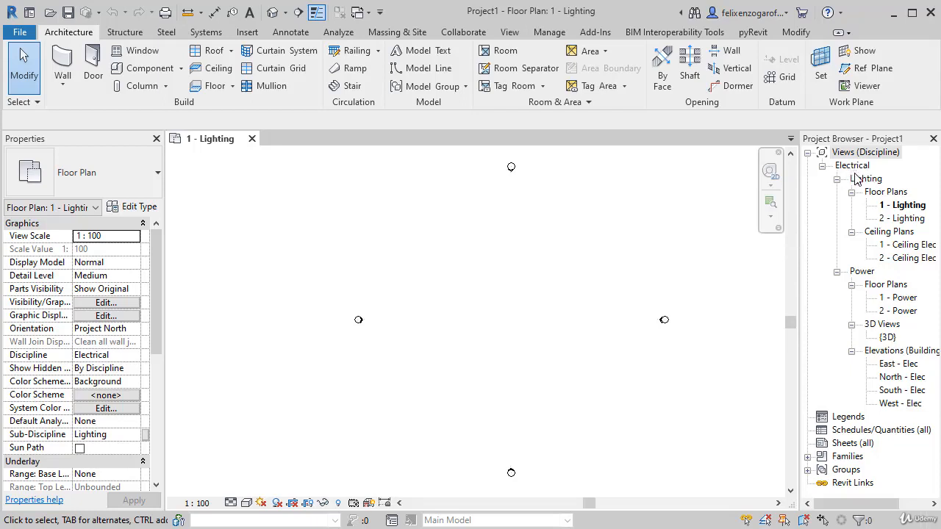
mouse_move(873, 192)
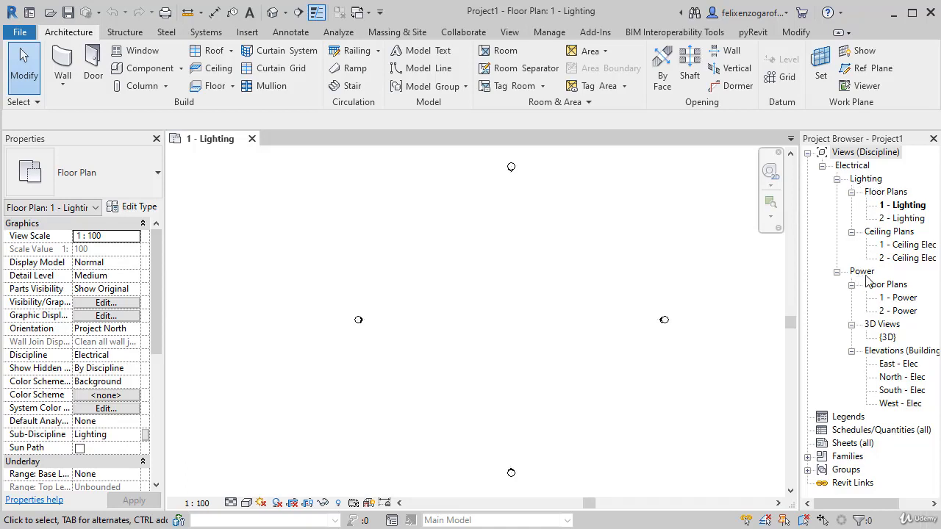
mouse_move(896, 210)
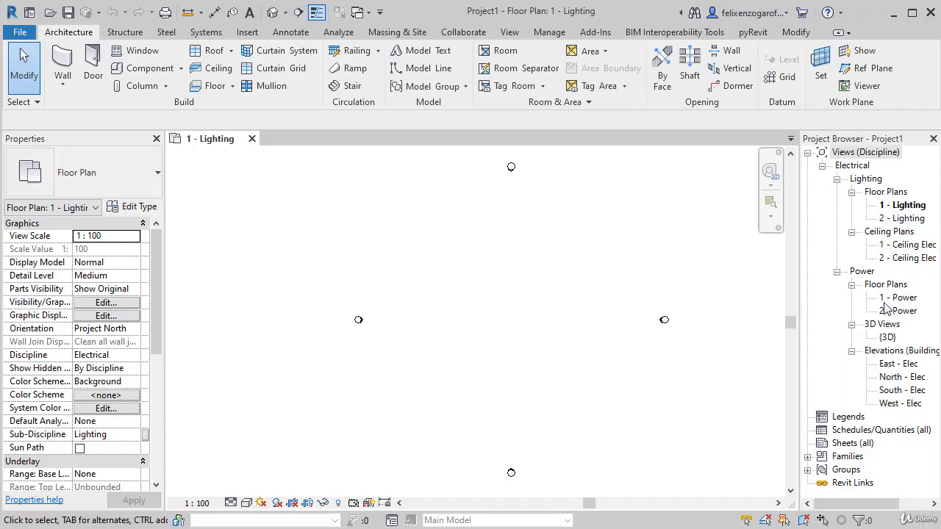
mouse_move(882, 368)
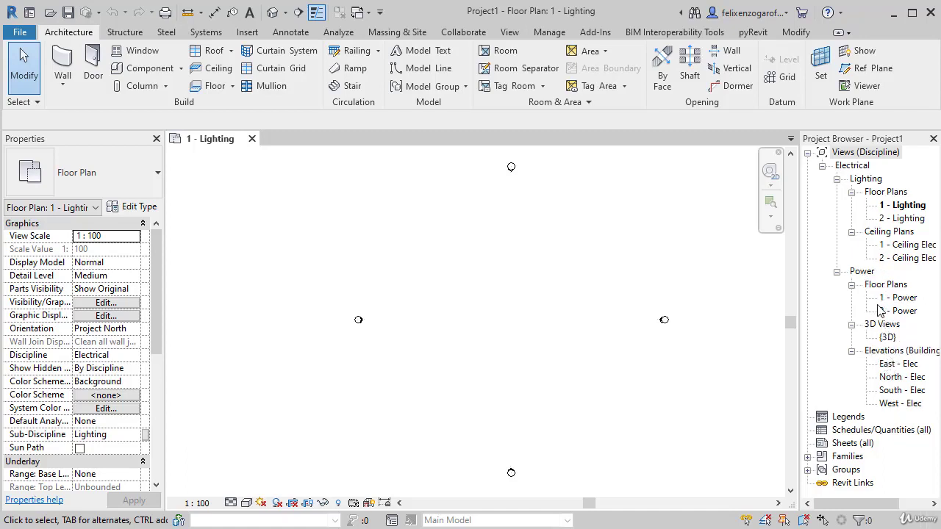
mouse_move(705, 368)
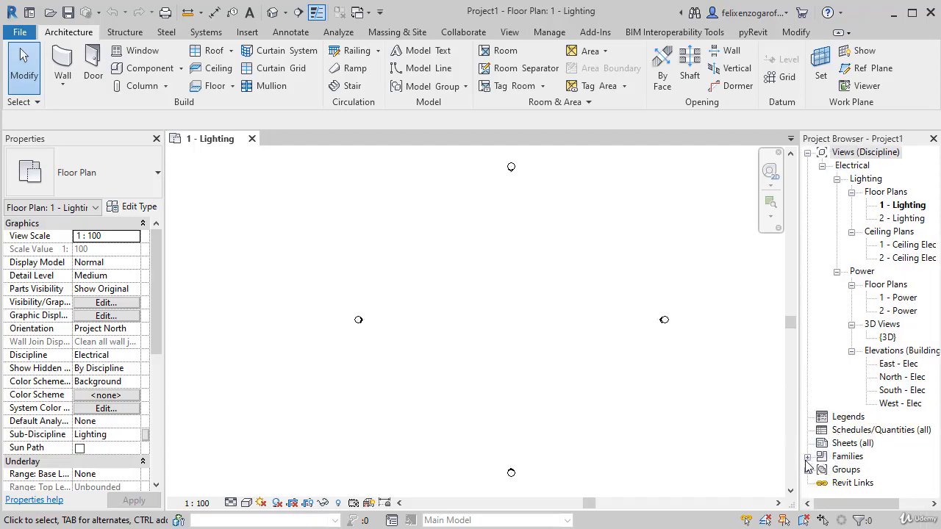
mouse_move(276, 279)
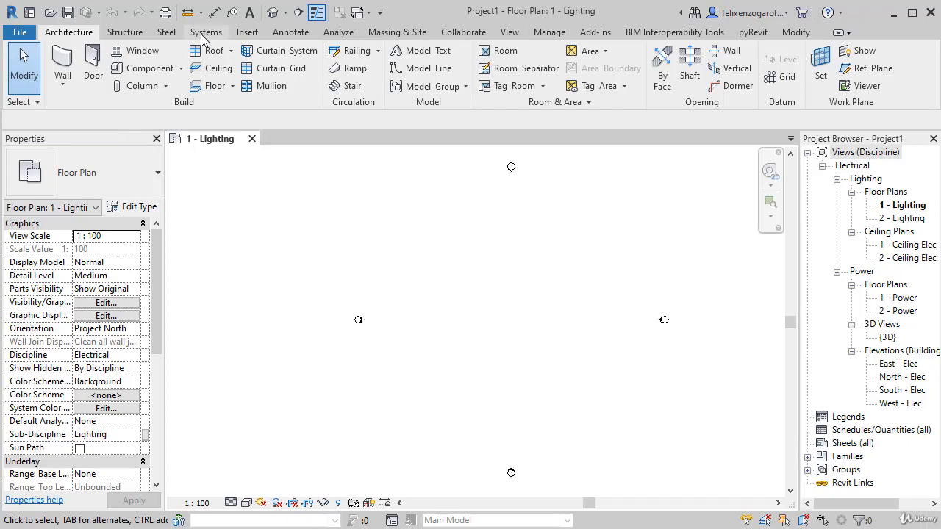
Expand the Systems tab's Electrical panel to show wire, conduit, cable tray and fixture tools
click(206, 31)
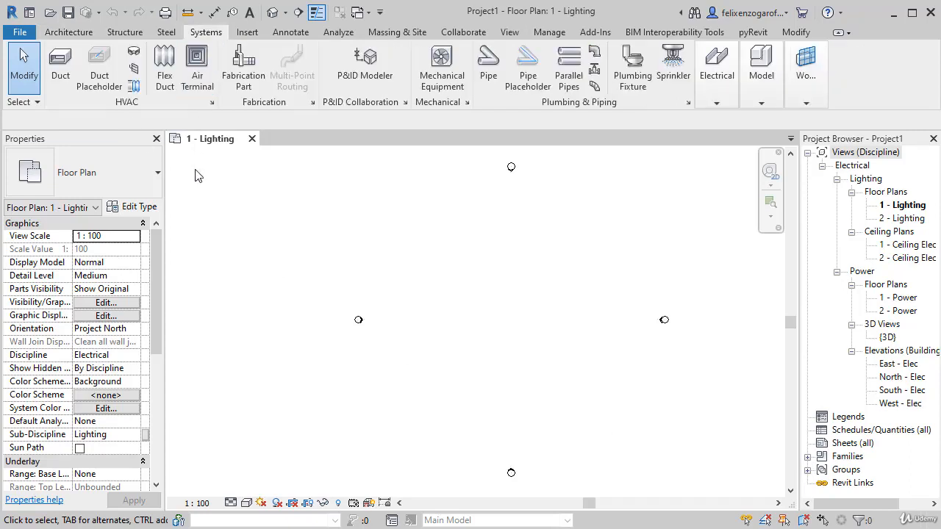
click(716, 66)
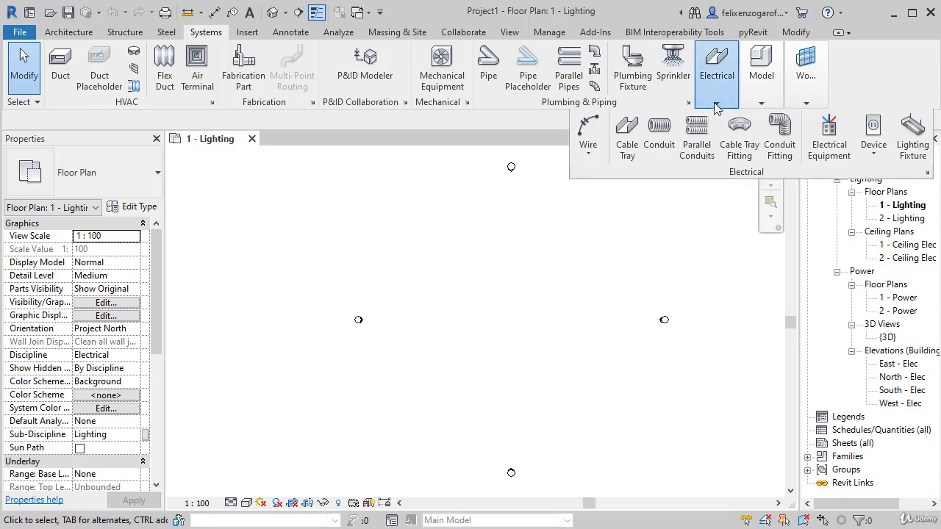
mouse_move(930, 172)
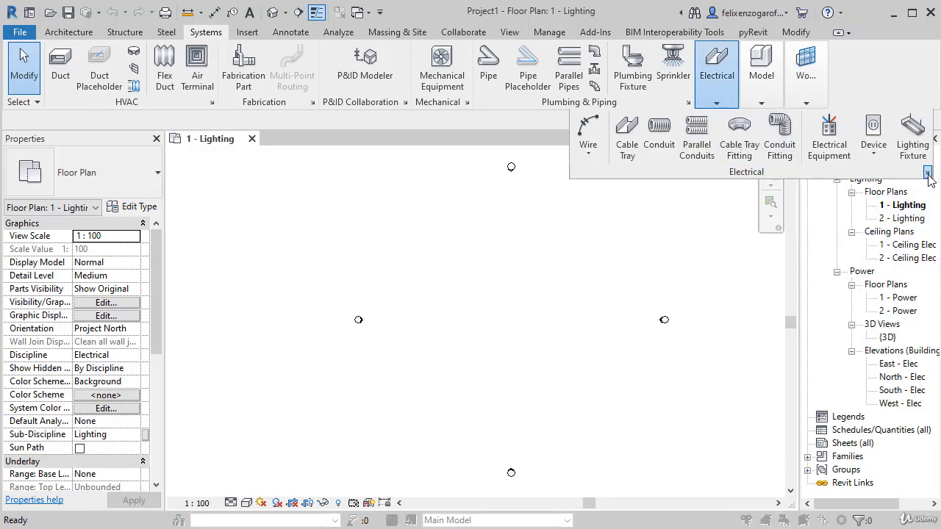
click(928, 172)
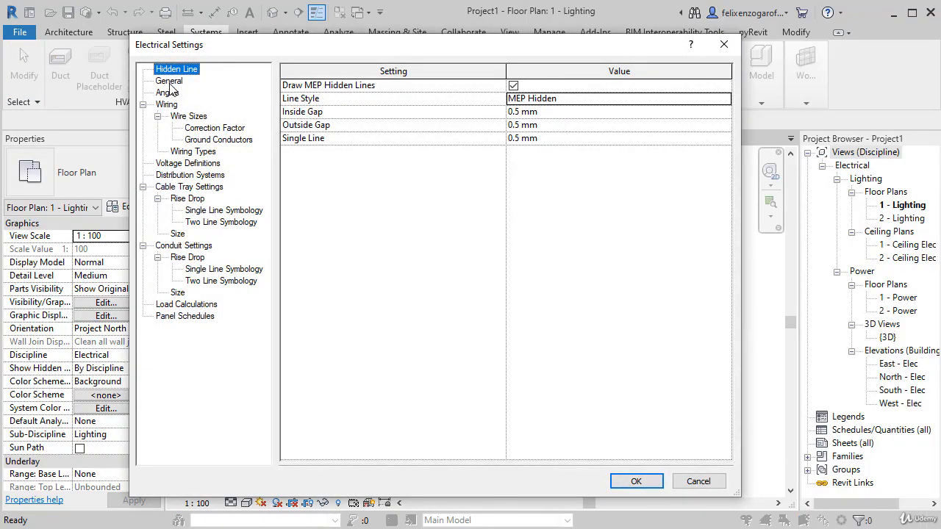
click(169, 81)
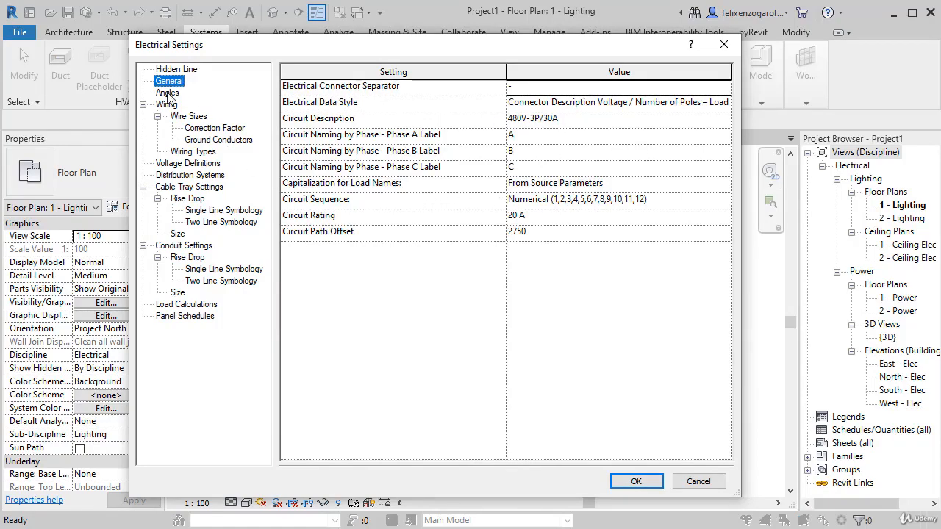
click(188, 162)
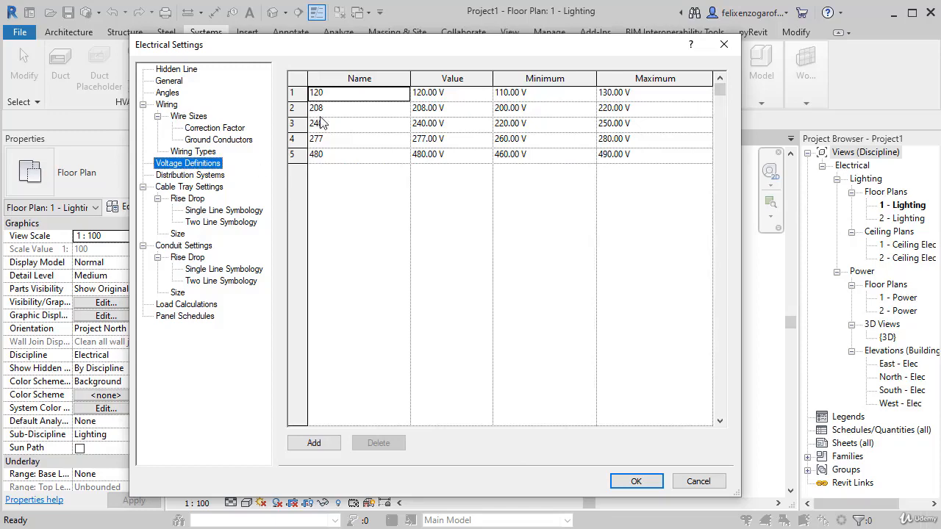
click(190, 175)
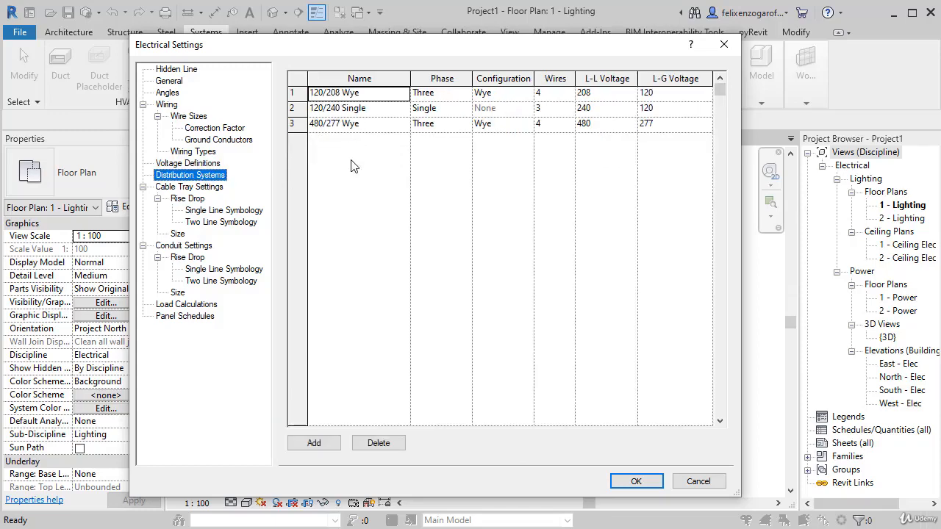
mouse_move(355, 171)
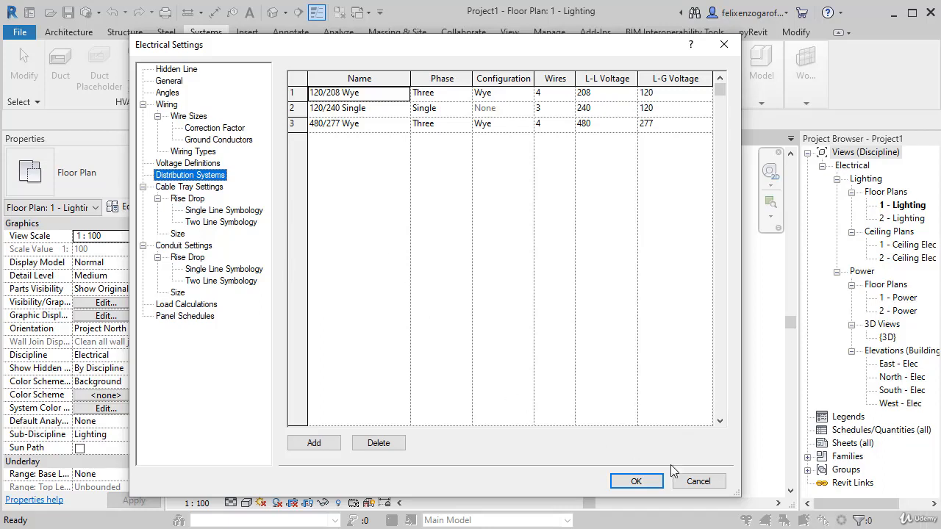
click(637, 481)
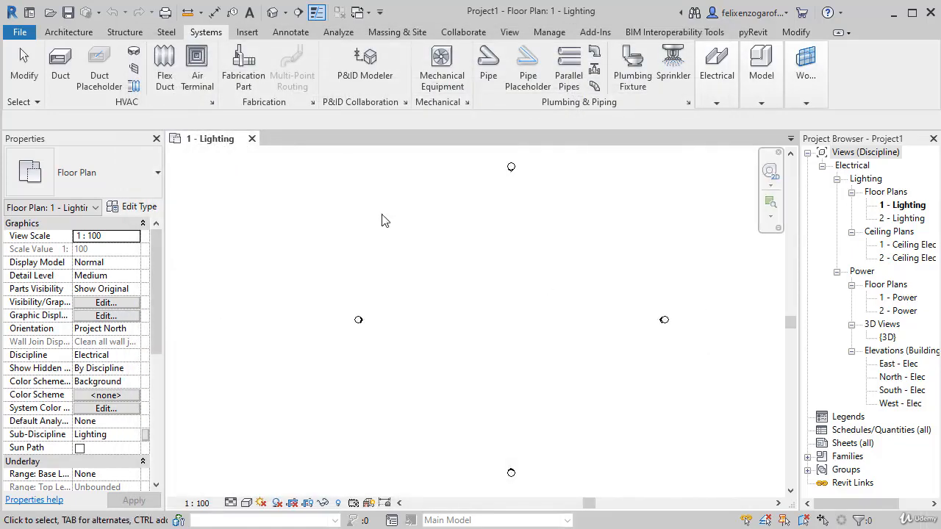
Return home, review and cancel the New Project template list, then open the File menu
click(28, 12)
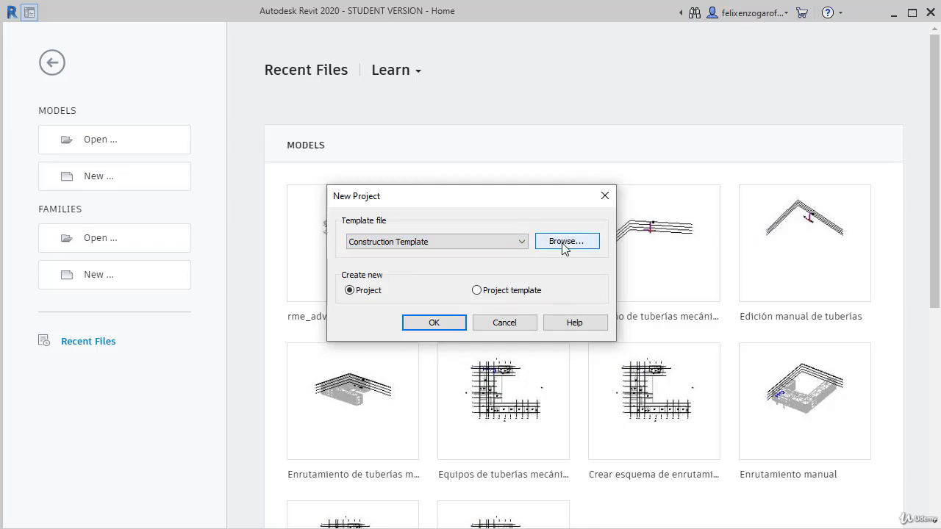
click(522, 242)
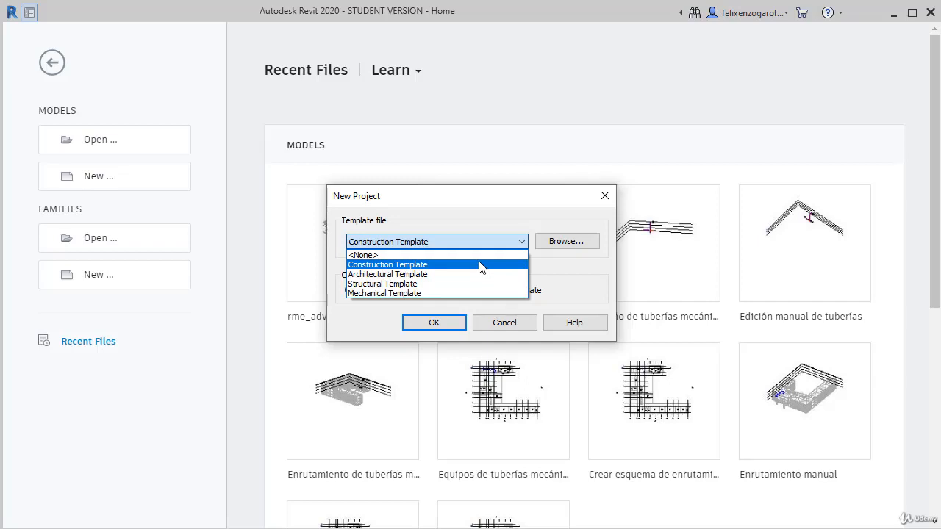
click(388, 264)
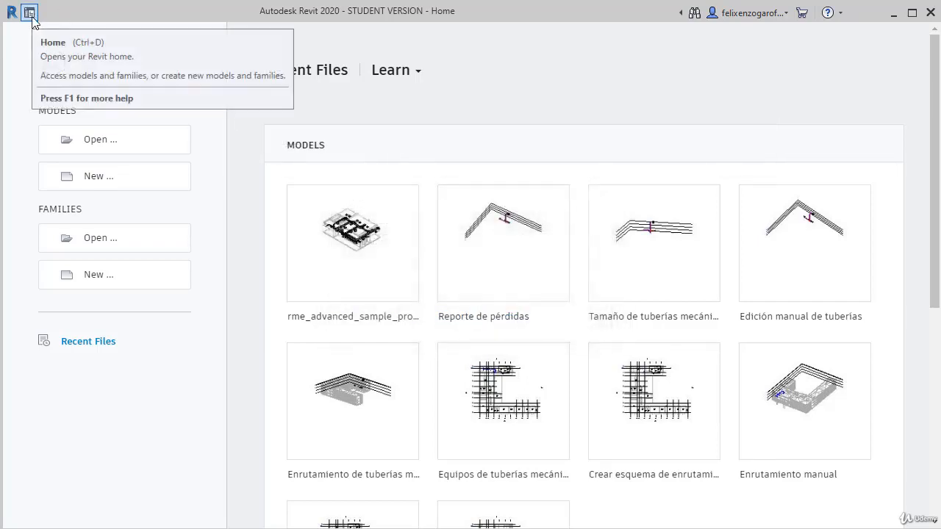
click(30, 14)
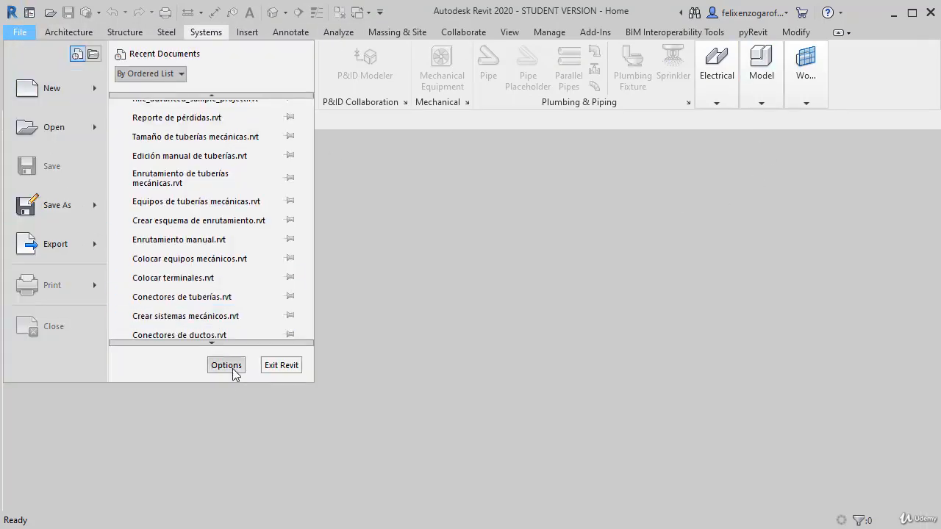
In Options > File Locations, start adding a project template with Add Value
click(225, 366)
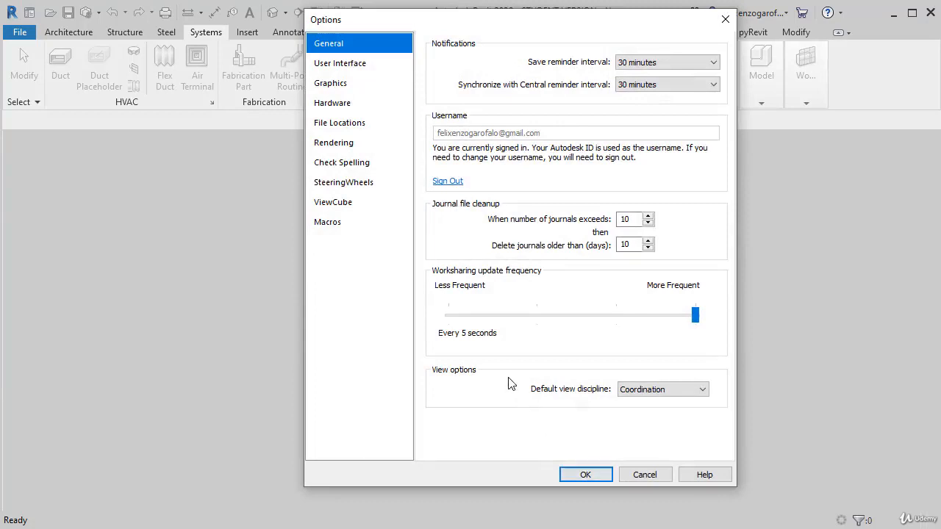
mouse_move(357, 133)
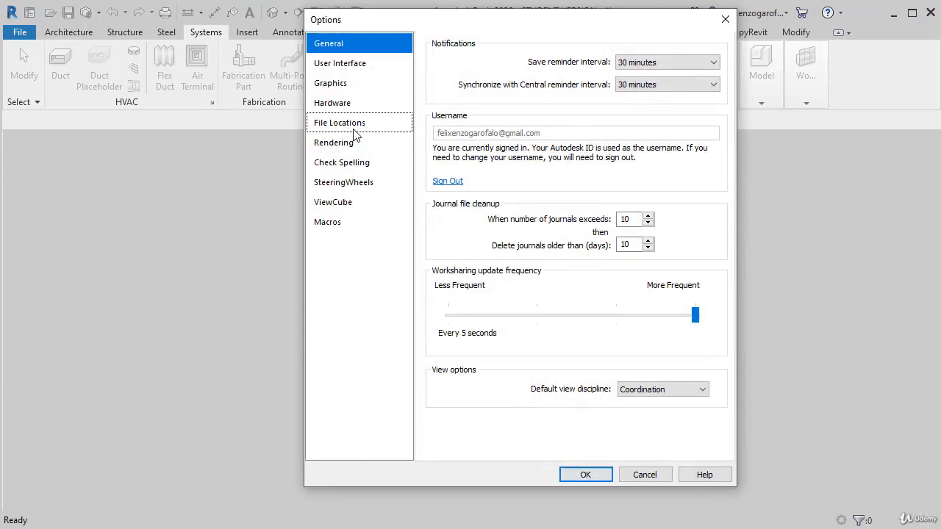
click(339, 123)
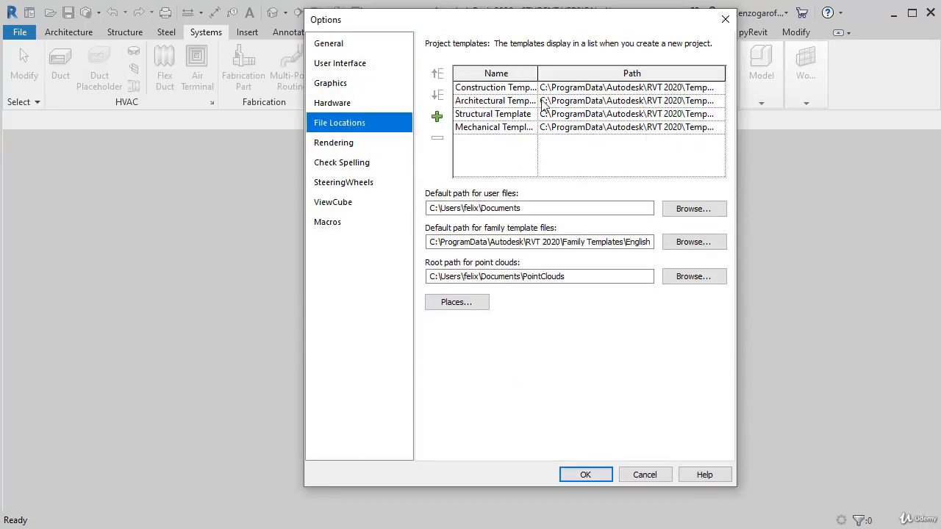
mouse_move(566, 101)
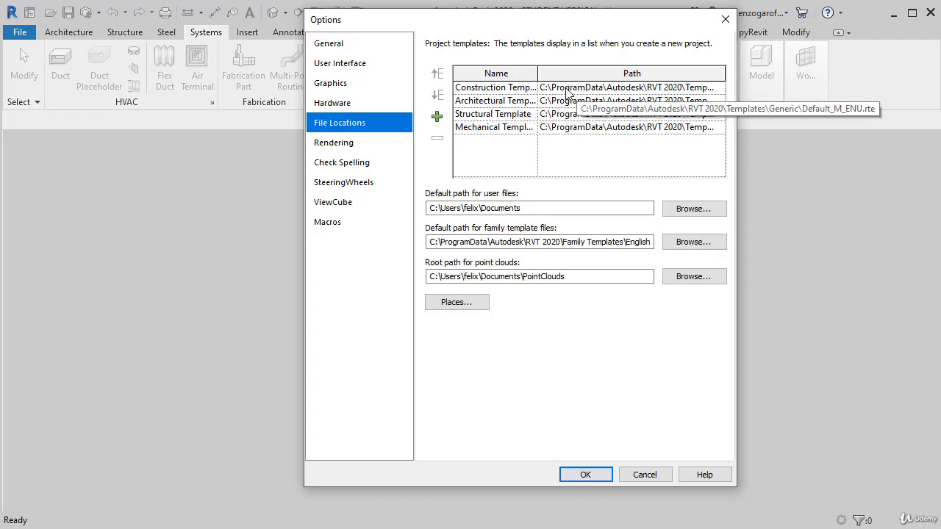
mouse_move(492, 147)
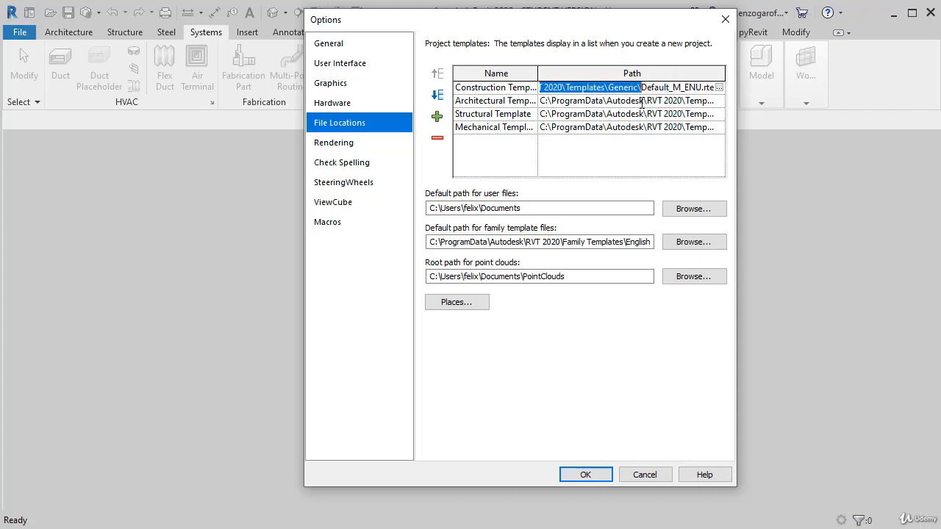
mouse_move(641, 130)
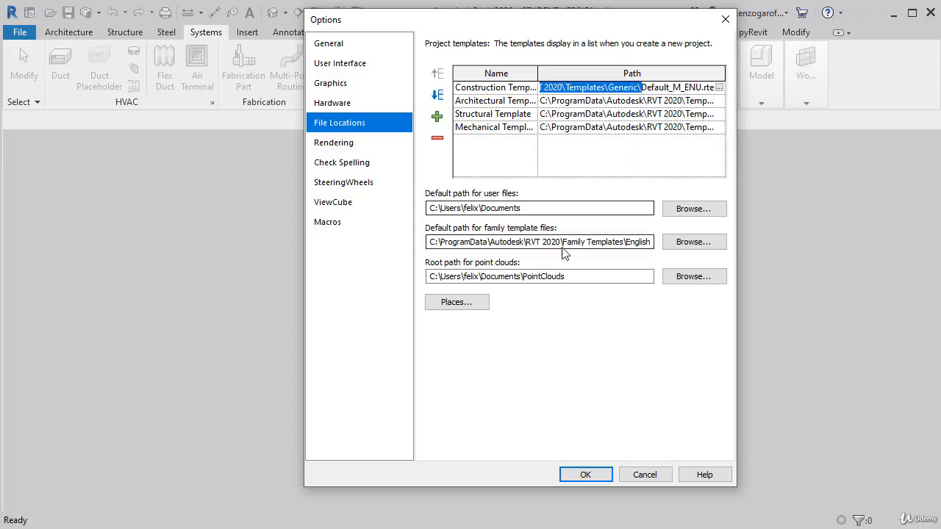
mouse_move(437, 116)
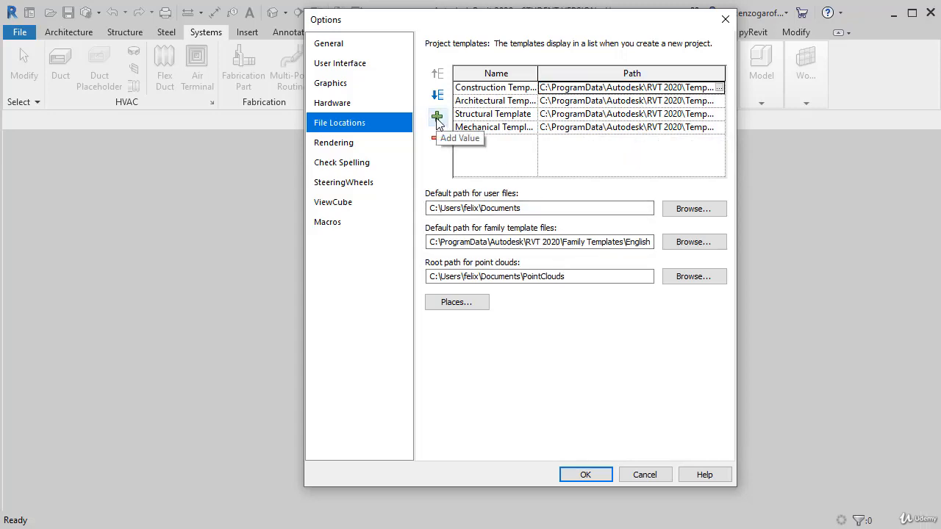
click(437, 117)
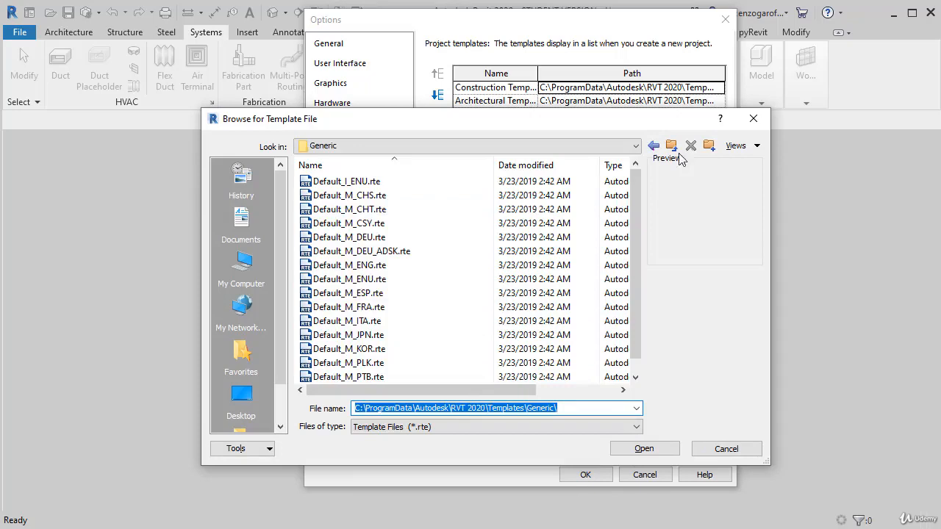
Add US Metric Electrical-Default_Metric.rte as 'Electrical Template' and confirm Options
click(653, 145)
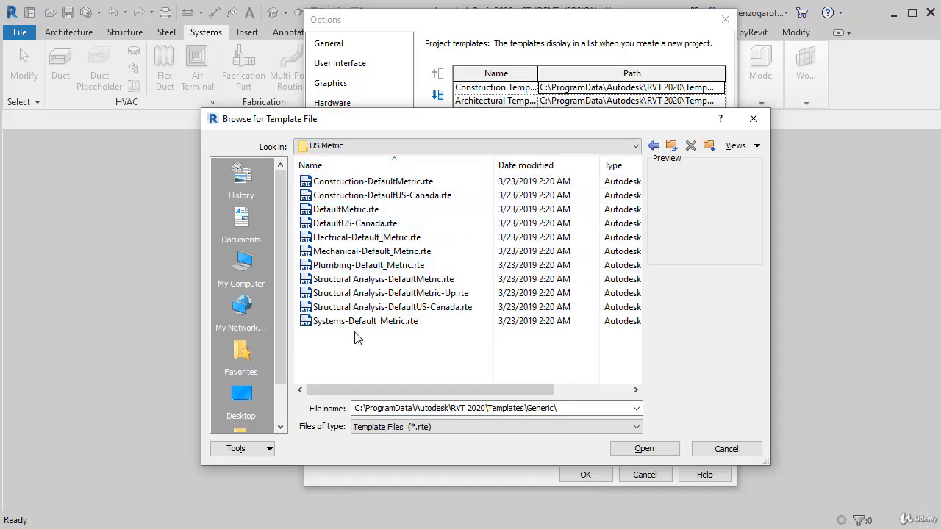
click(366, 237)
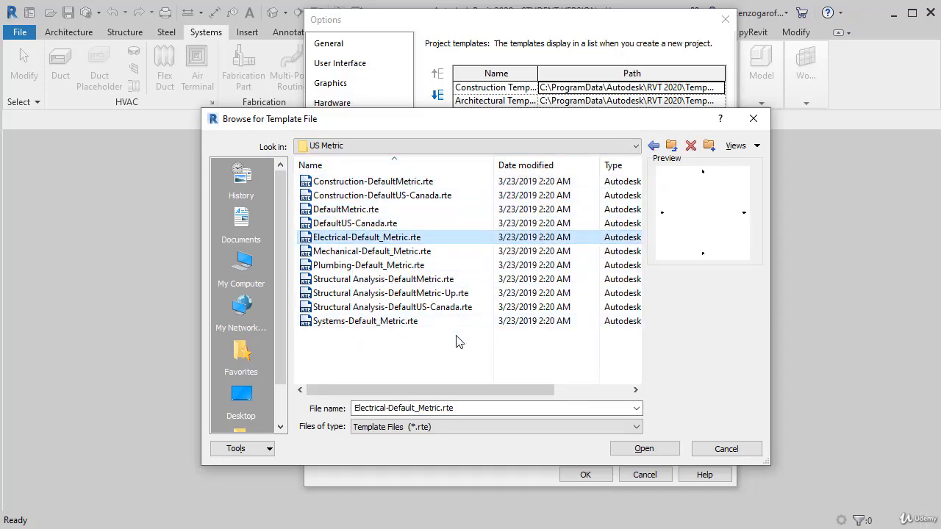
click(645, 449)
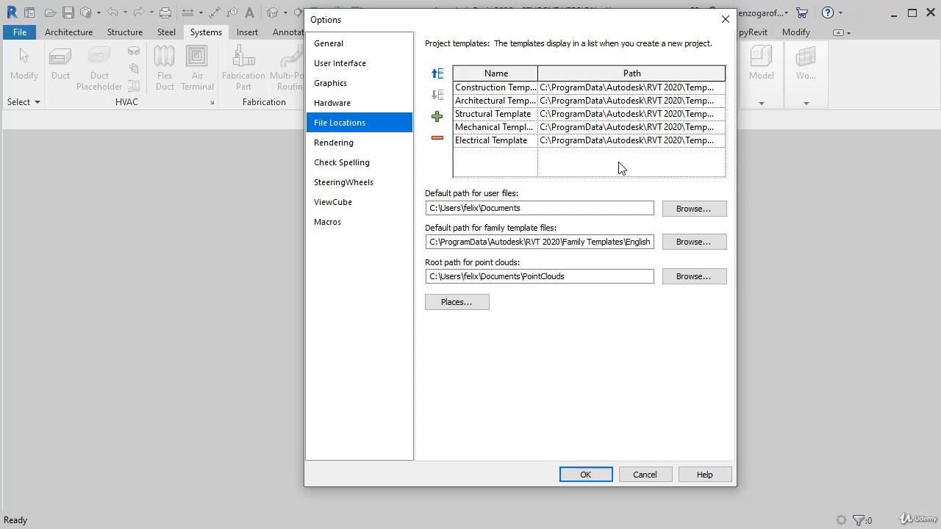
click(493, 141)
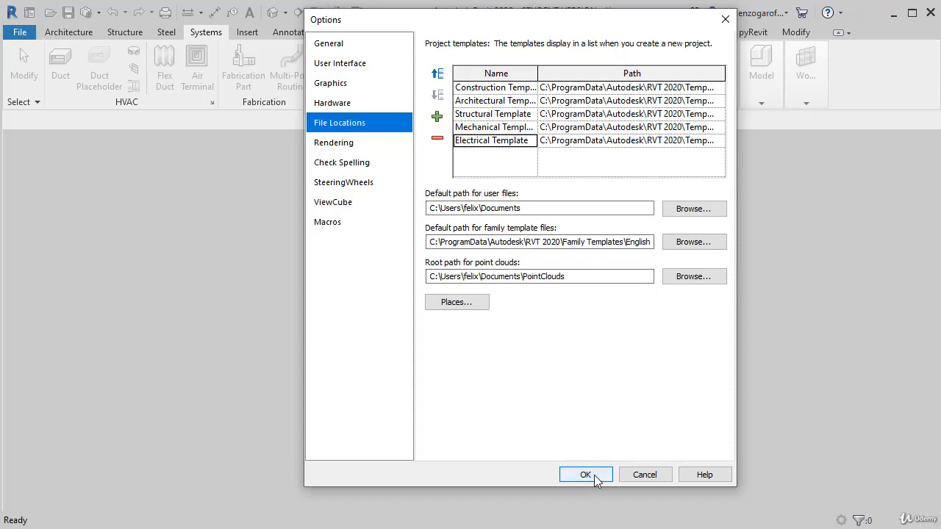
click(586, 474)
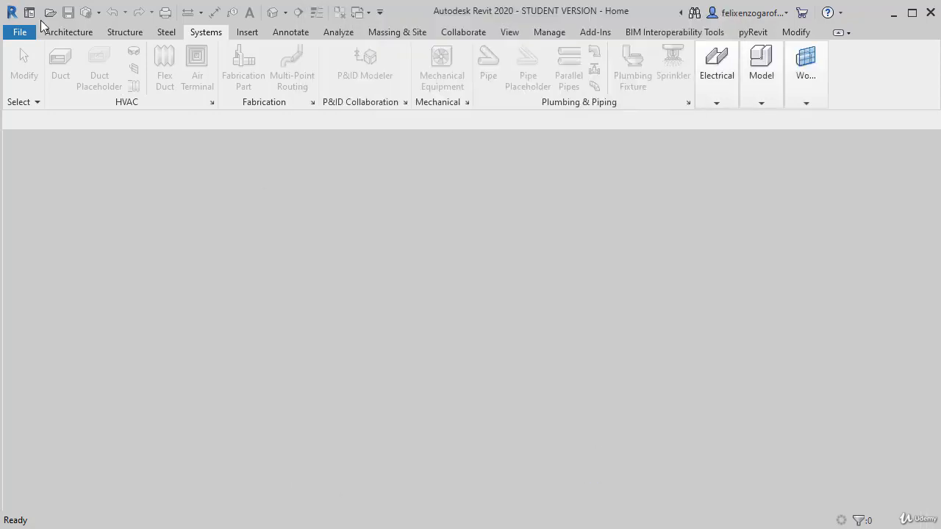
Create a new Project using Electrical Template as the template file
click(20, 31)
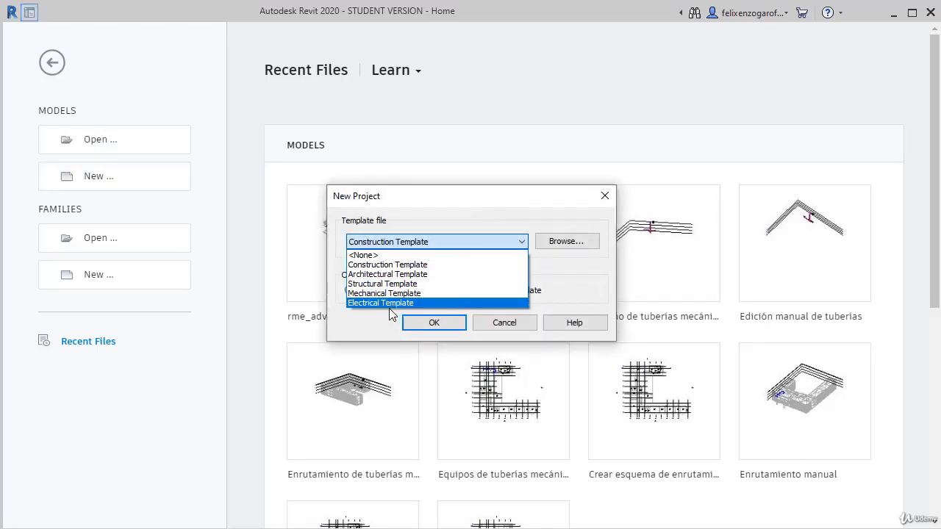
mouse_move(415, 309)
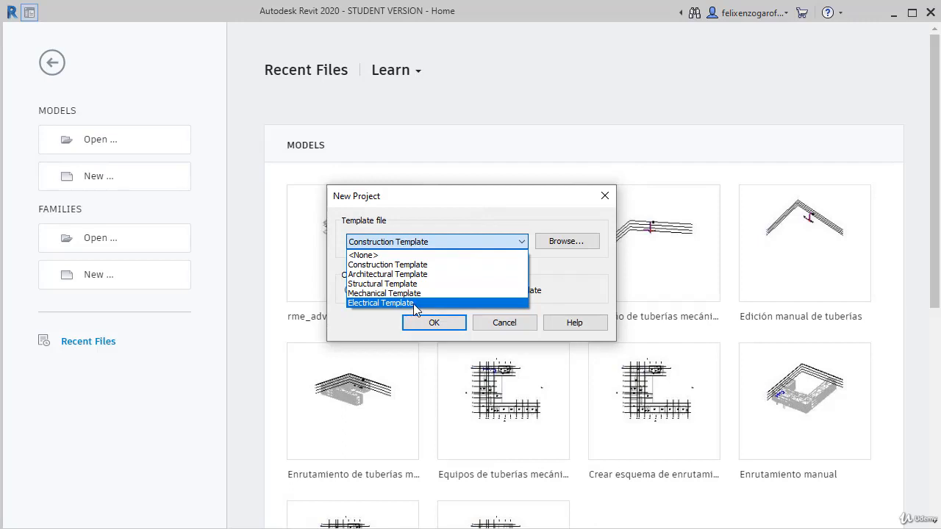
mouse_move(415, 310)
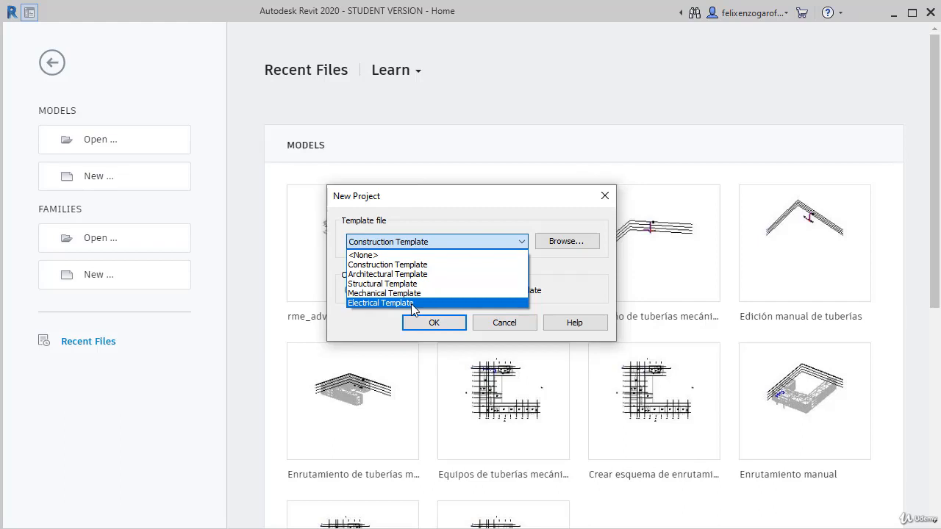
click(380, 303)
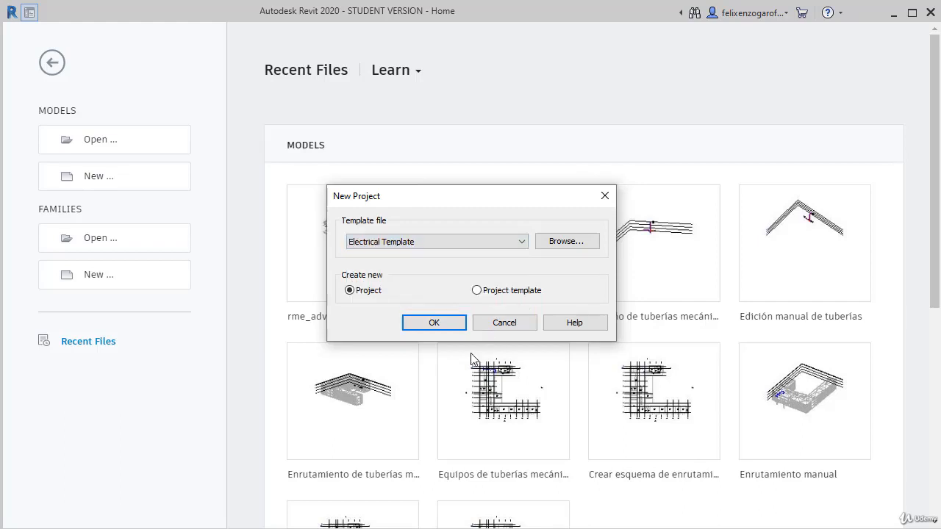
click(434, 322)
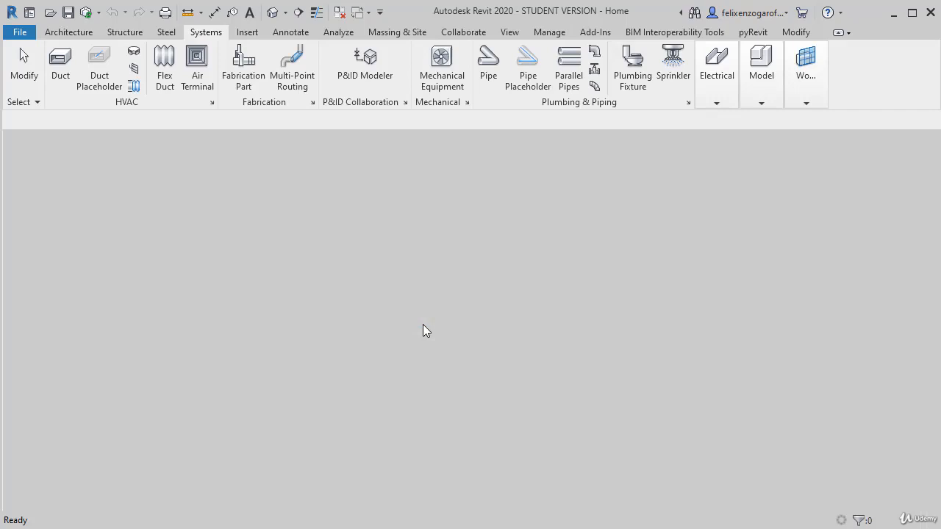